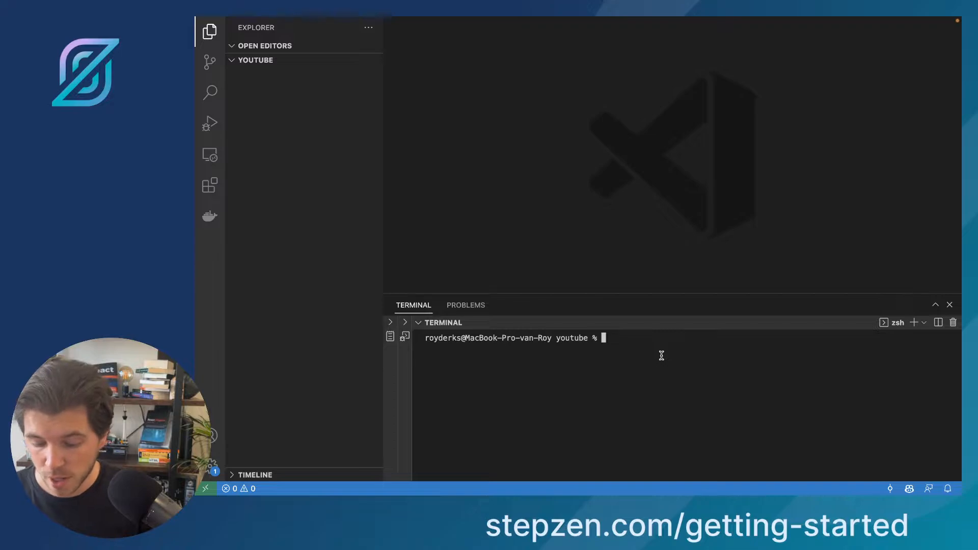
Install the StepZen CLI globally in the terminal with 'npm i -g stepzen'
{"action": "type", "text": "npm i -g"}
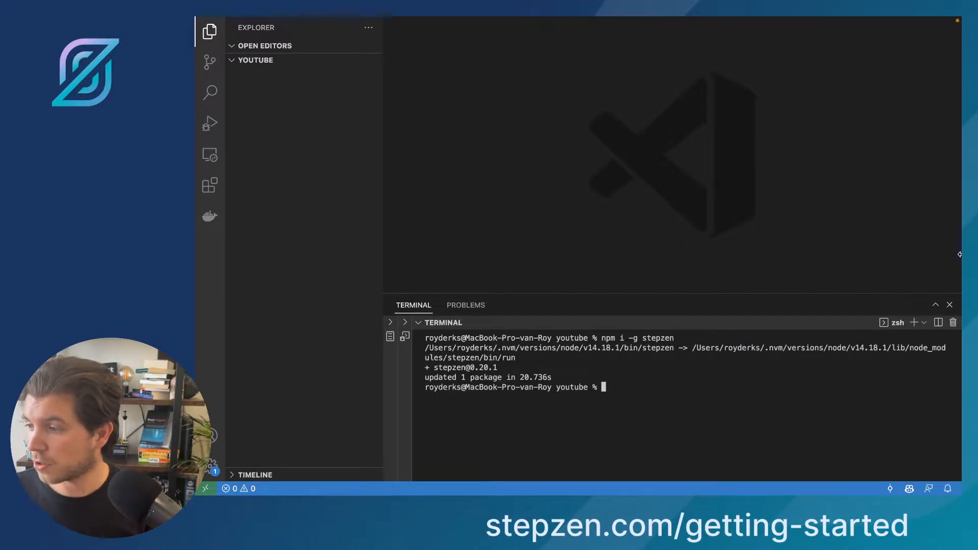
{"action": "type", "text": "step"}
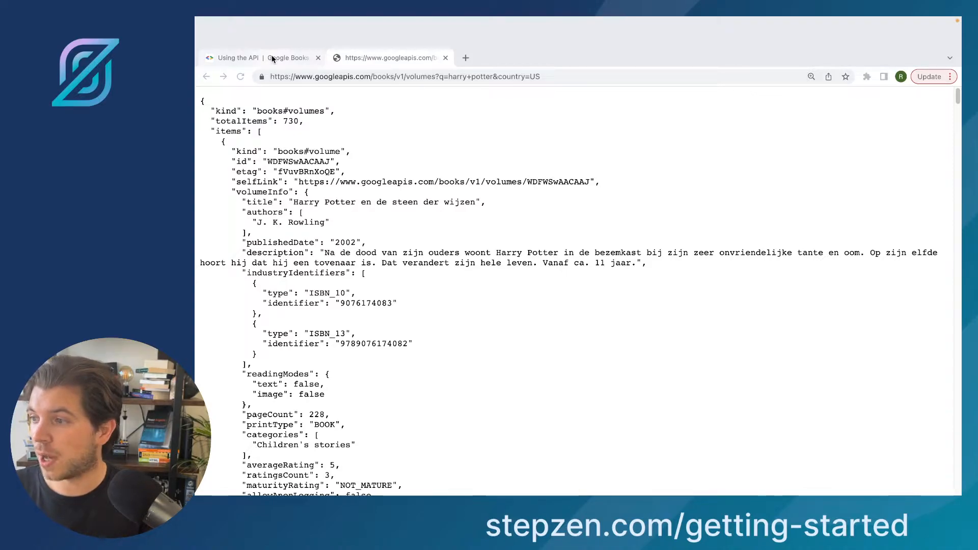
Read the Google Books 'Performing a search' docs, then reload and select the volumes URL
{"action": "left_click", "coordinate": [262, 57]}
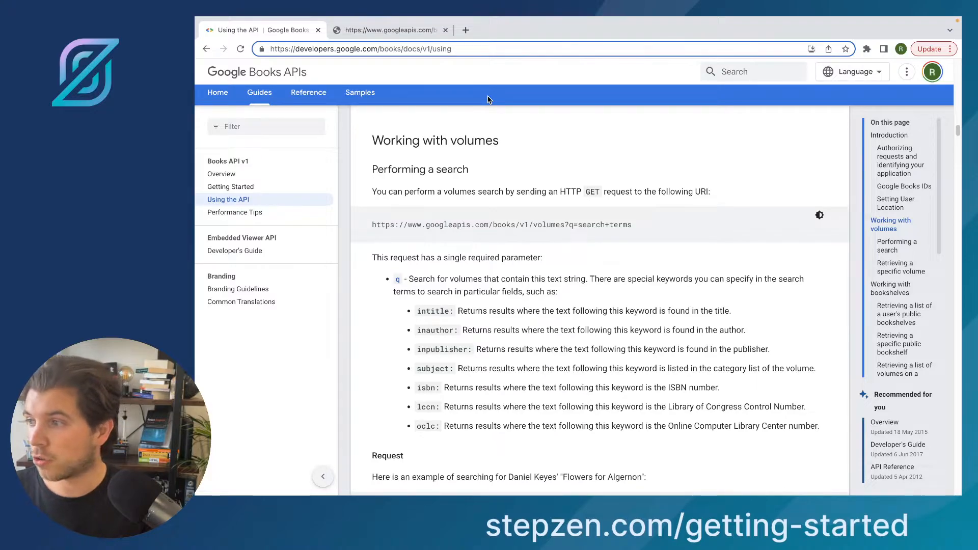
{"action": "mouse_move", "coordinate": [433, 228]}
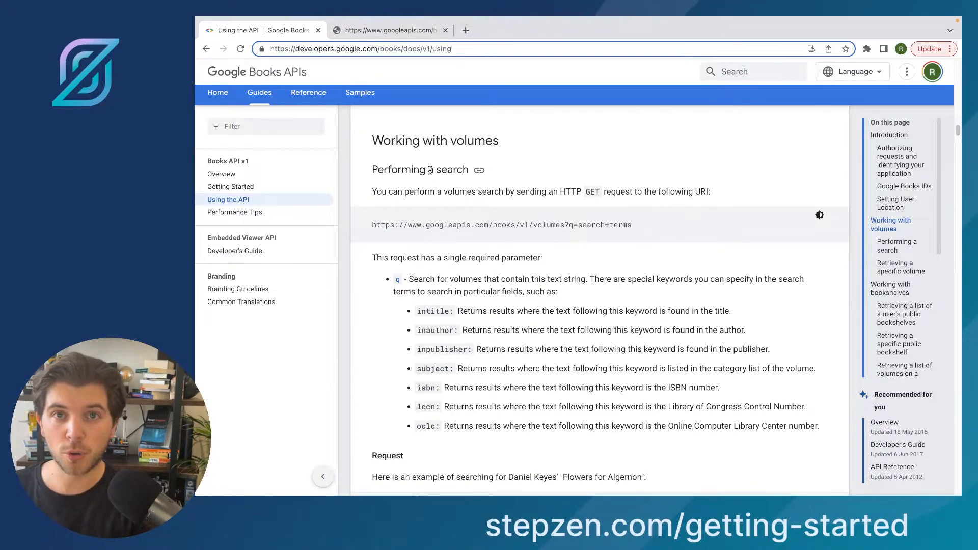
{"action": "left_click", "coordinate": [390, 30]}
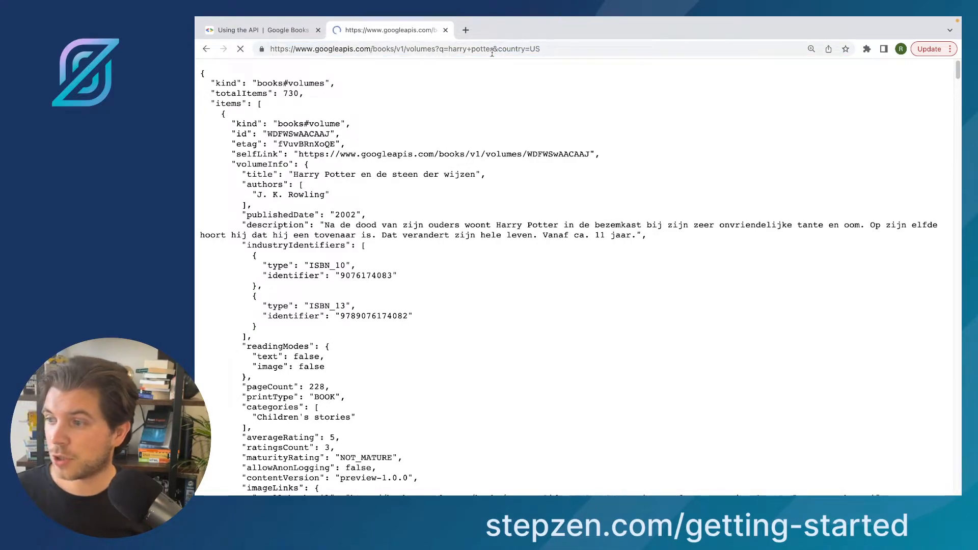
{"action": "left_click", "coordinate": [240, 49]}
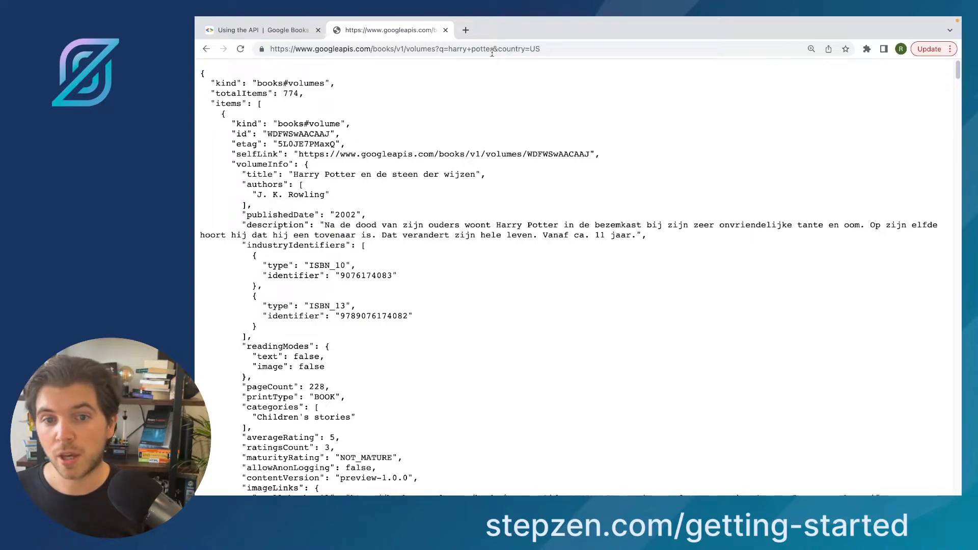
{"action": "double_click", "coordinate": [509, 49]}
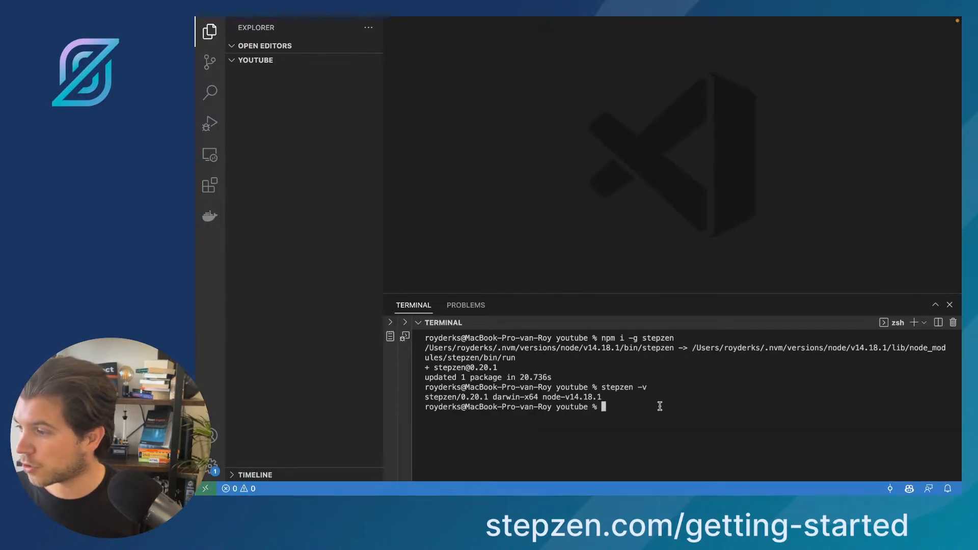
Curl the googleapis Harry Potter volumes URL, scroll the JSON output, then clear the terminal
{"action": "type", "text": "curl"}
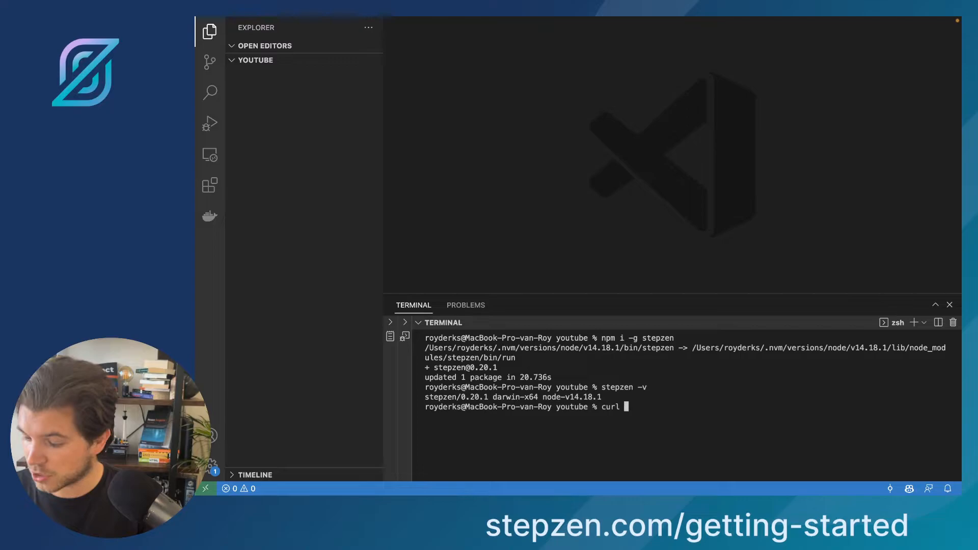
{"action": "type", "text": "'https://www.googleapis.com/books/v1/volumes?q=harry+potter&country=US'"}
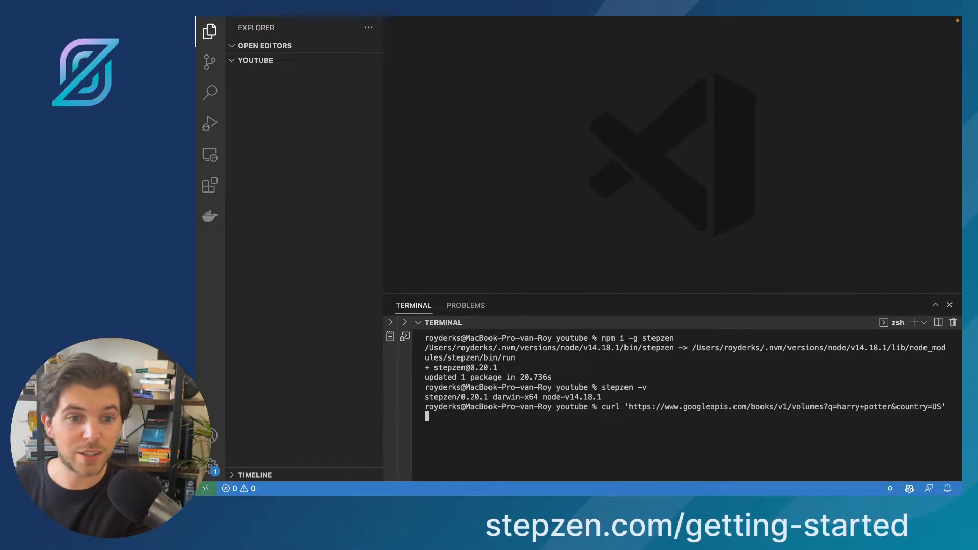
{"action": "key", "text": "Return"}
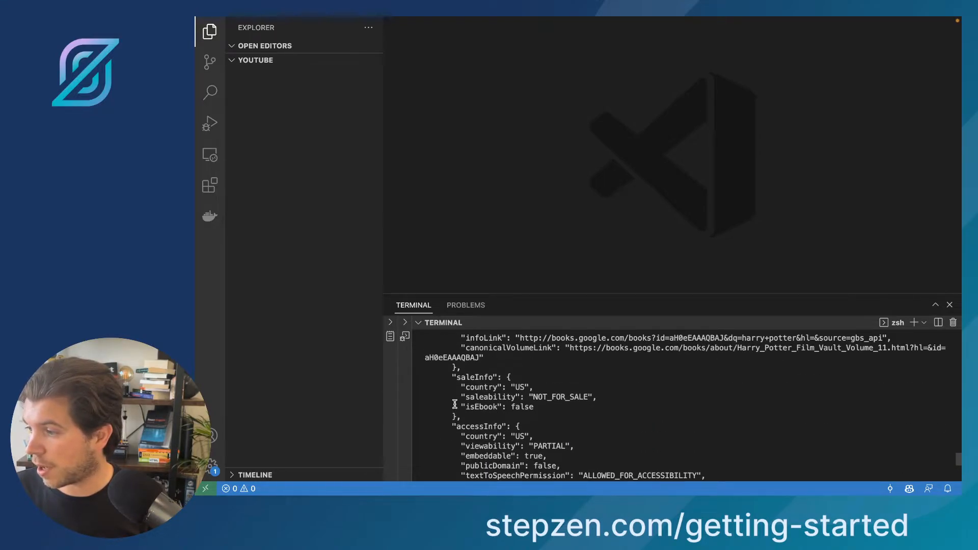
{"action": "scroll", "scroll_direction": "down", "scroll_amount": 3}
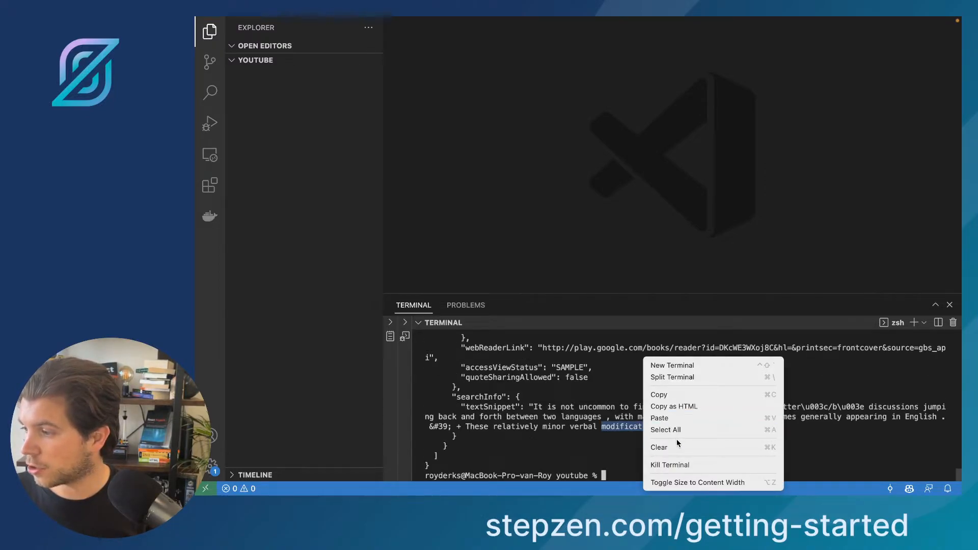
{"action": "left_click", "coordinate": [659, 448]}
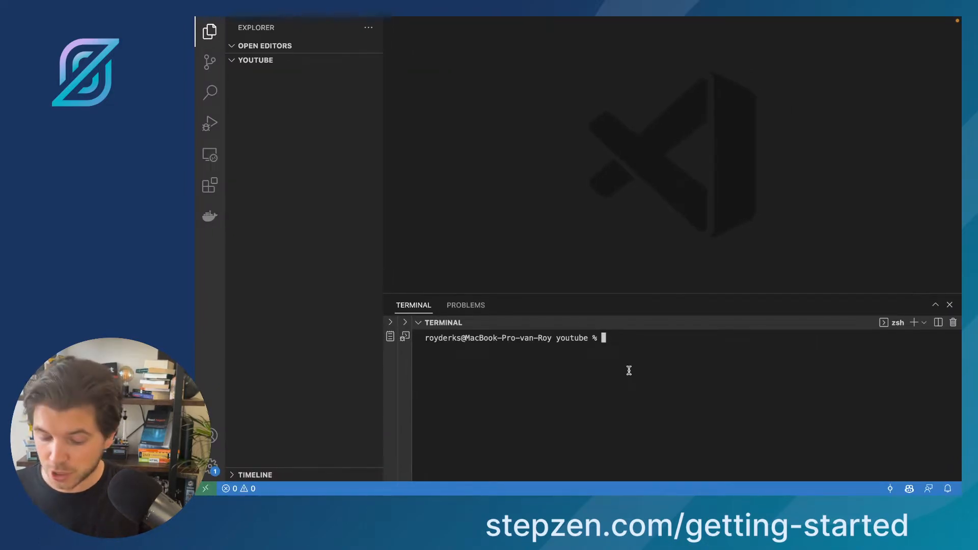
Run 'stepzen import curl' on the Harry Potter volumes URL with endpoint api/google-books
{"action": "type", "text": "stepzen"}
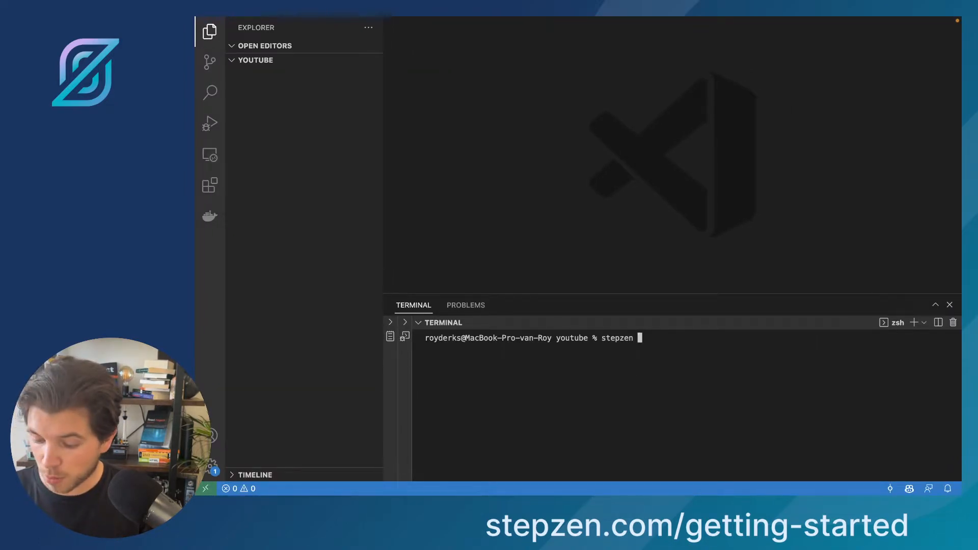
{"action": "type", "text": "import curl '"}
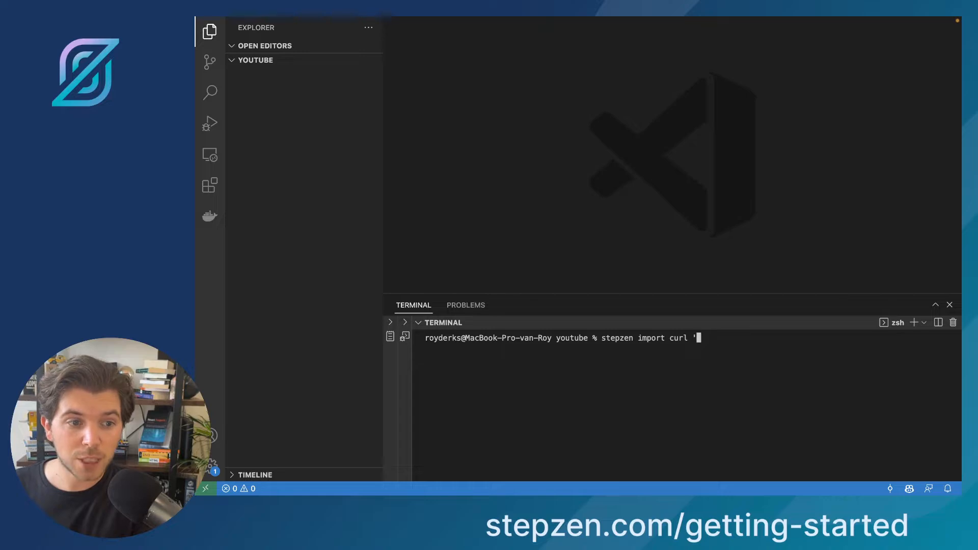
{"action": "type", "text": "https://www.googleapis.com/books/v1/volumes?q=harry+potter&country=US'"}
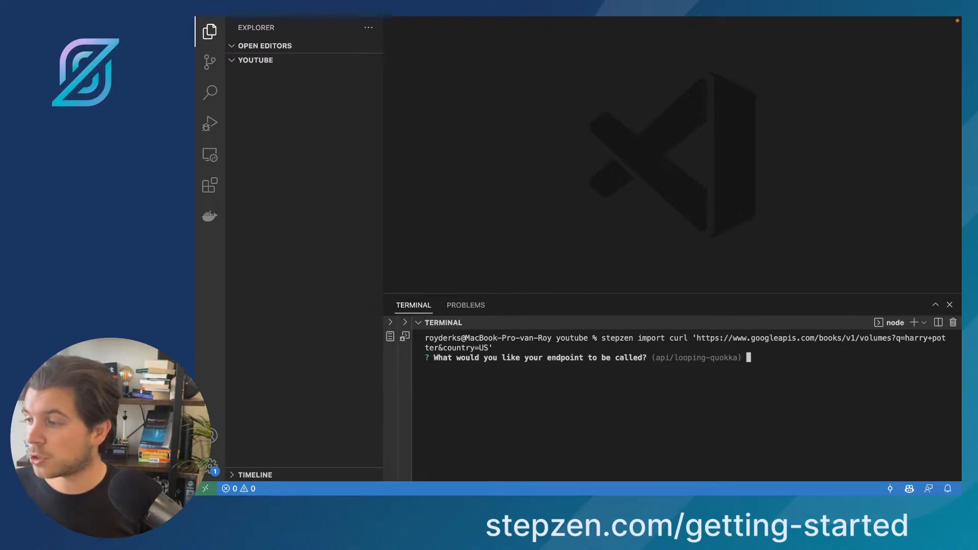
{"action": "type", "text": "ap"}
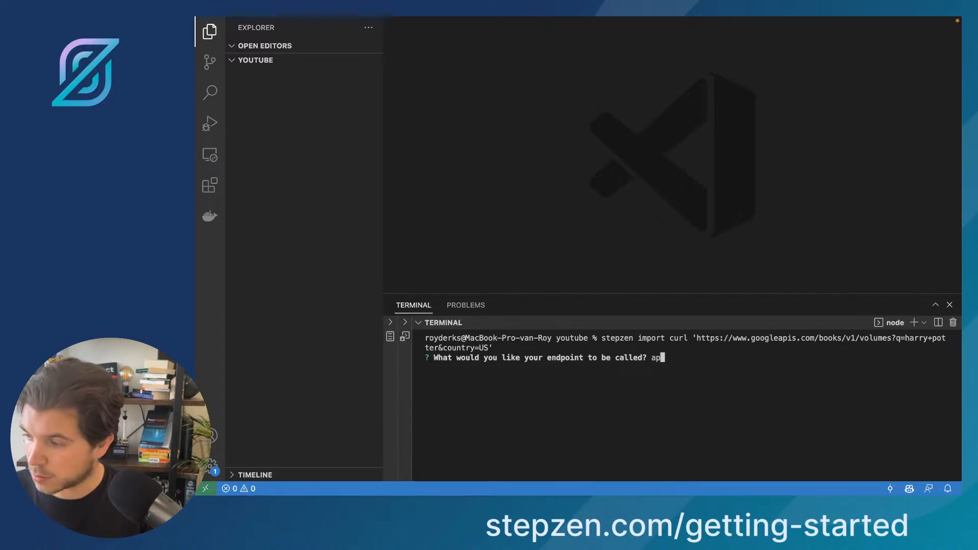
{"action": "type", "text": "i/googl;e"}
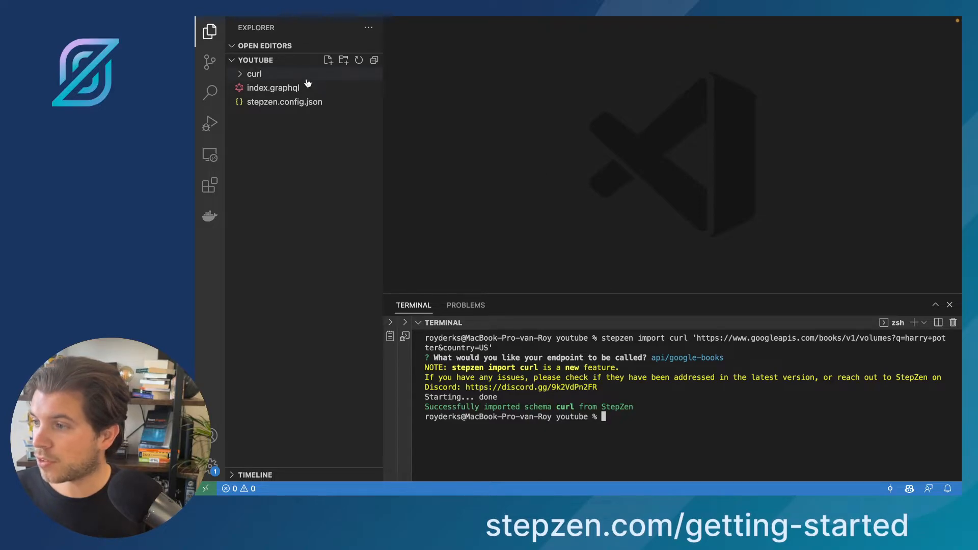
{"action": "left_click", "coordinate": [278, 87]}
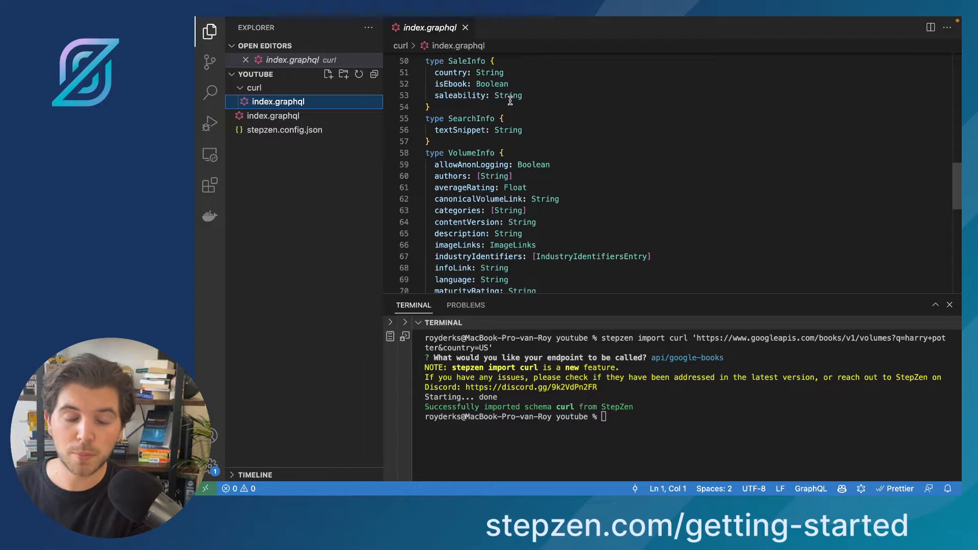
{"action": "mouse_move", "coordinate": [560, 141]}
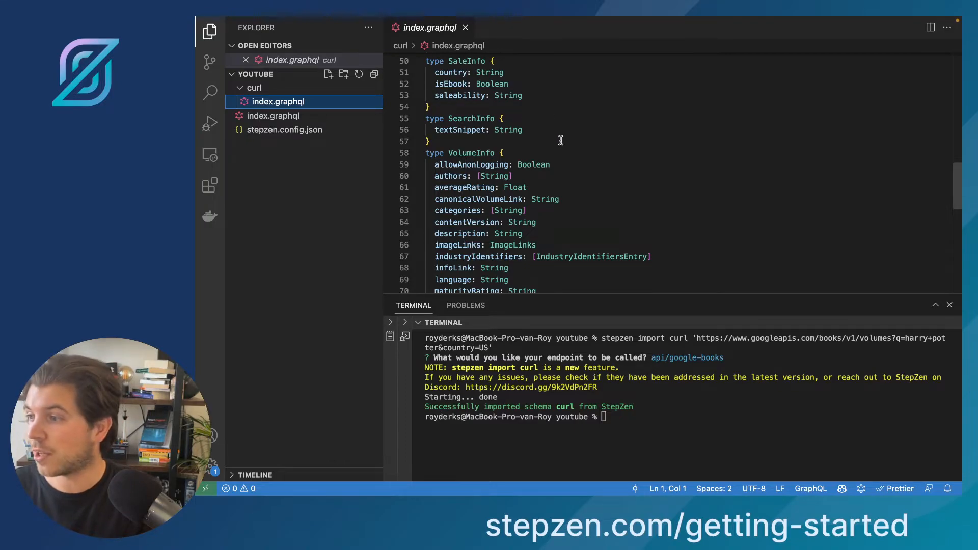
Scroll index.graphql to the Query type and highlight myQuery with its country and q arguments
{"action": "scroll", "scroll_direction": "down", "scroll_amount": 3}
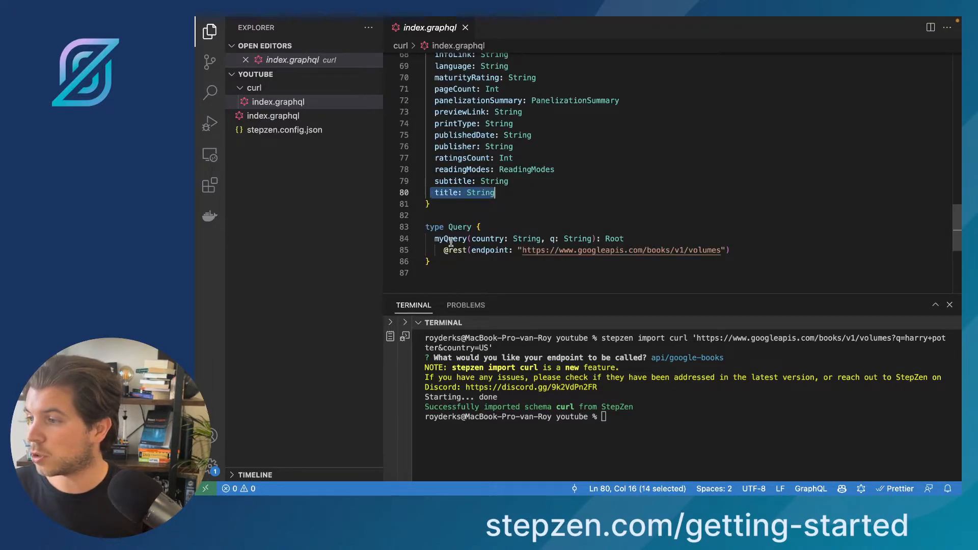
{"action": "double_click", "coordinate": [449, 238]}
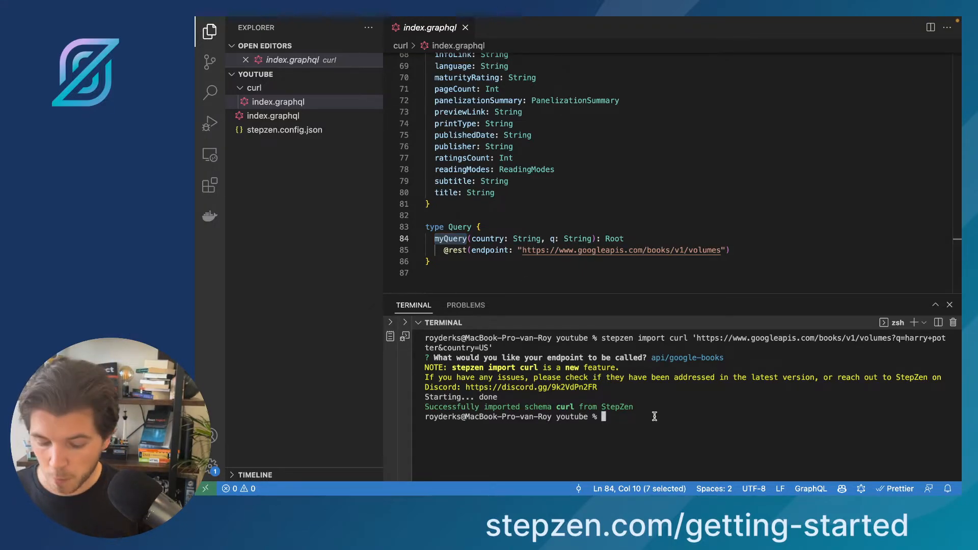
{"action": "type", "text": "stepzen s"}
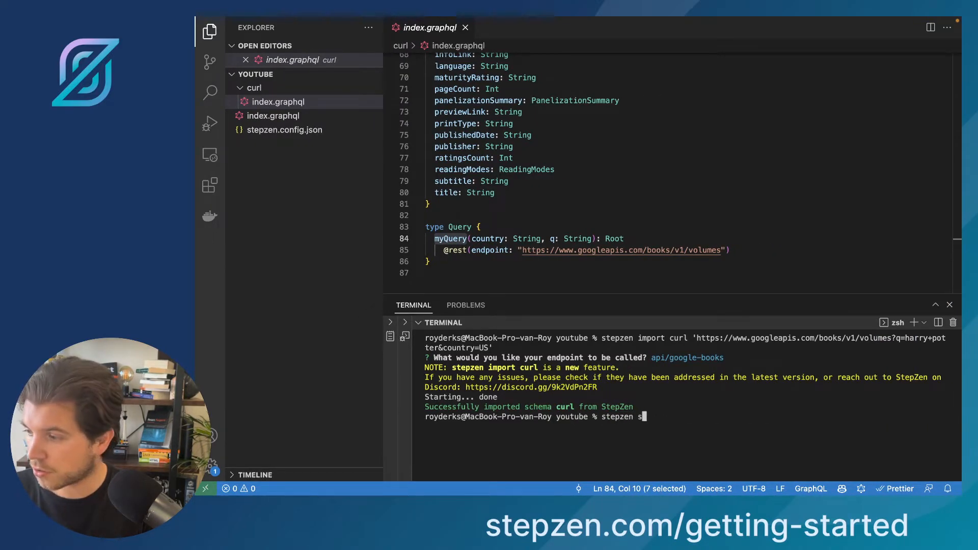
Run 'stepzen start' to deploy api/google-books and open its GraphiQL explorer
{"action": "type", "text": "tart"}
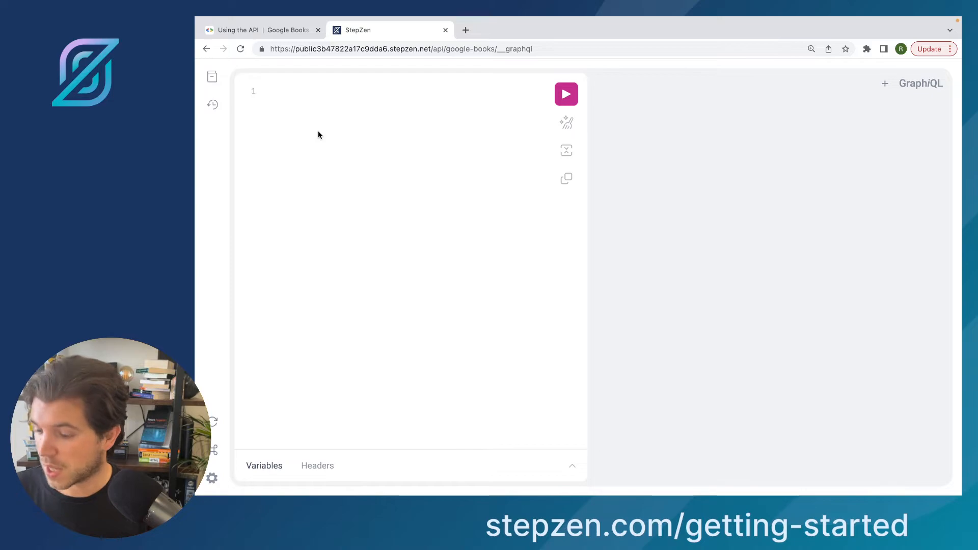
Begin a GraphiQL query by autocompleting myQuery from 'my'
{"action": "type", "text": "my"}
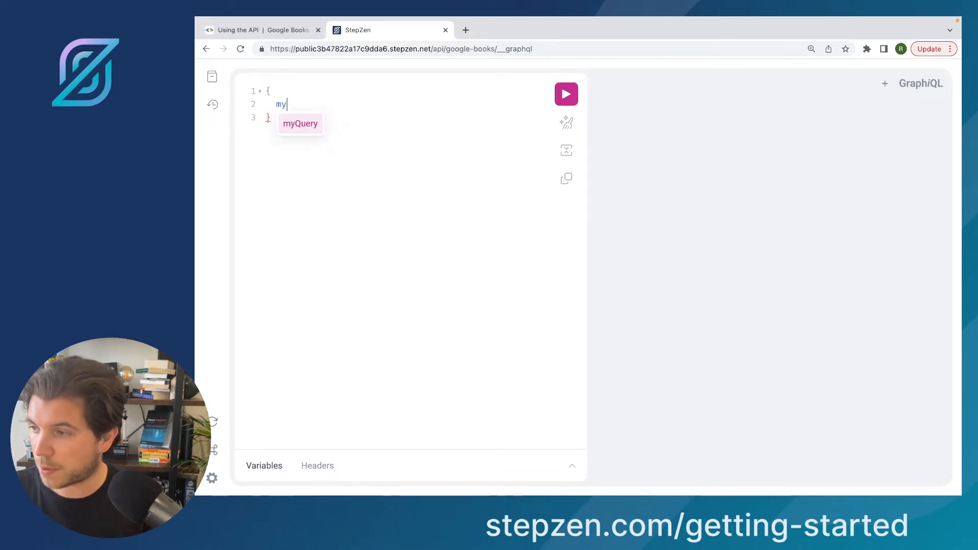
{"action": "left_click", "coordinate": [300, 123]}
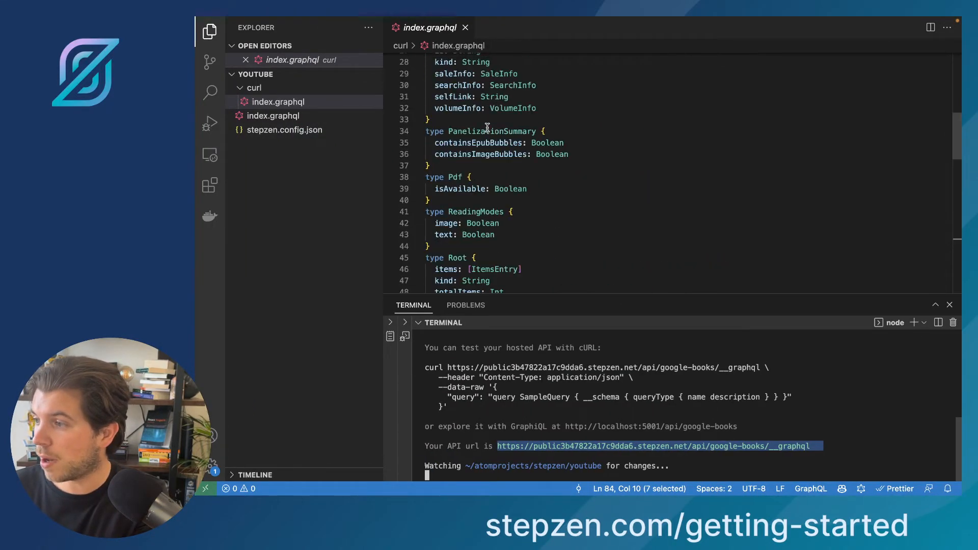
Scroll through index.graphql to review the generated book types
{"action": "scroll", "scroll_direction": "down", "scroll_amount": 3}
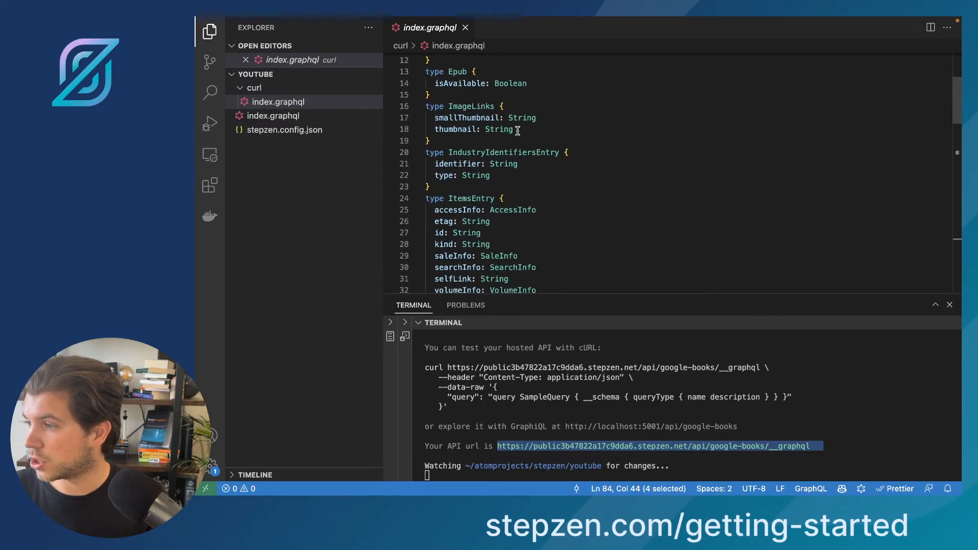
{"action": "scroll", "scroll_direction": "down", "scroll_amount": 3}
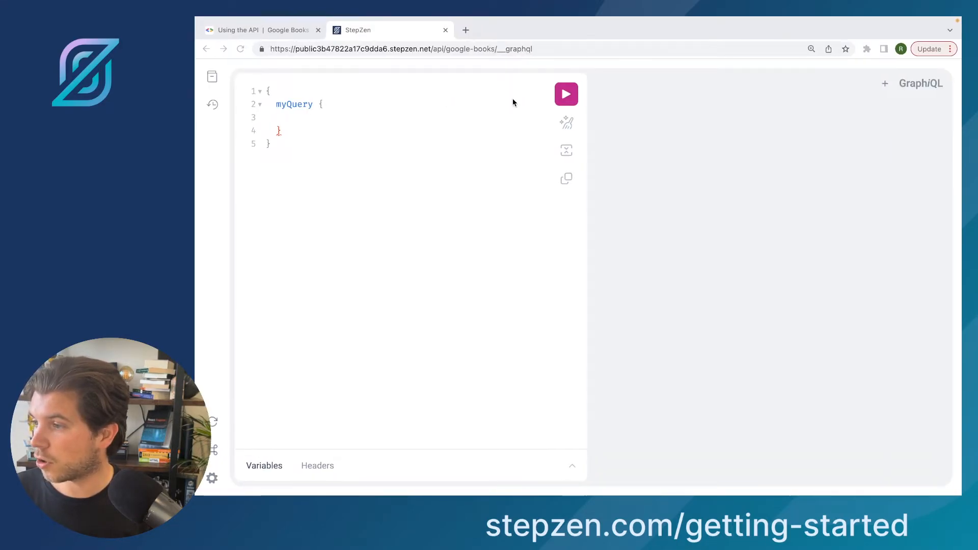
Query myQuery for items { id } with country "US" and q "Harry Potter", and run it
{"action": "type", "text": "items {"}
{"action": "type", "text": "id"}
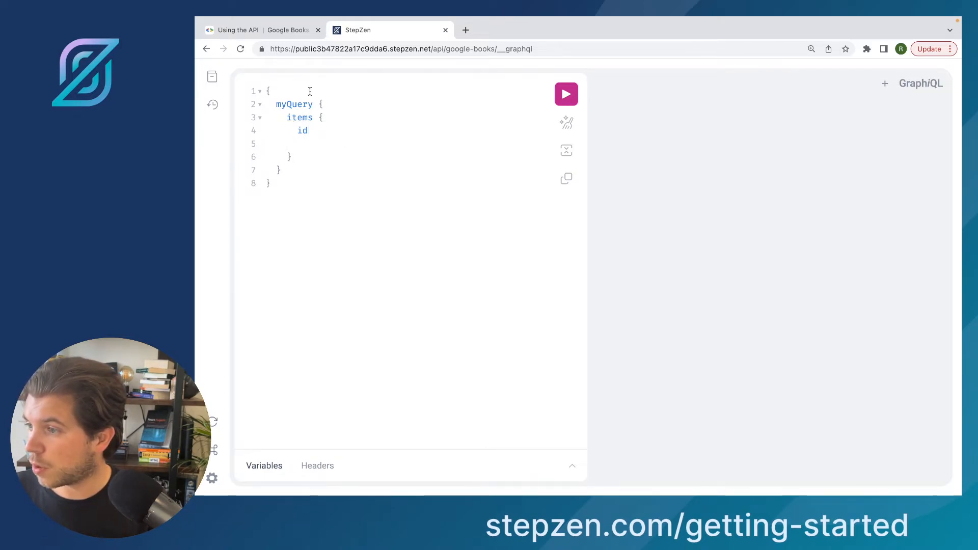
{"action": "type", "text": "(country:"}
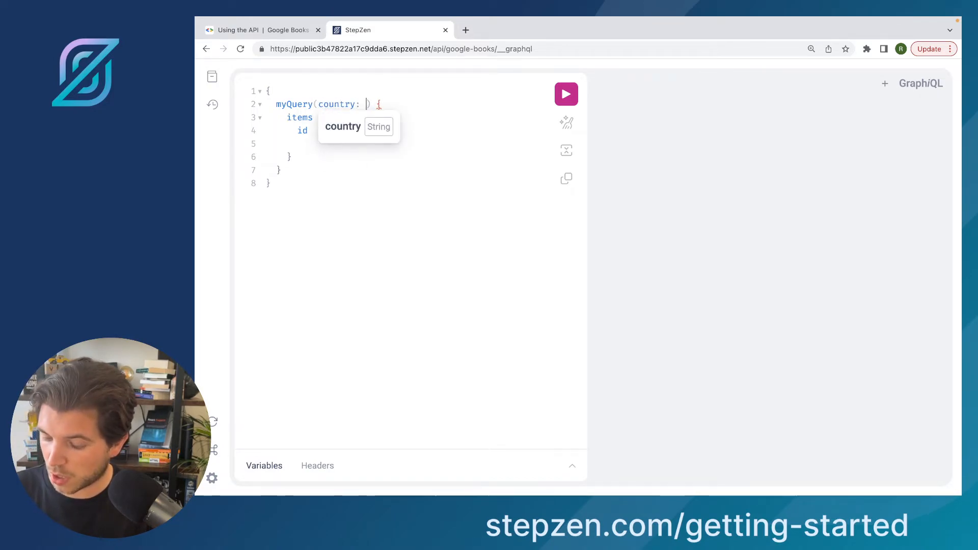
{"action": "type", "text": "\""}
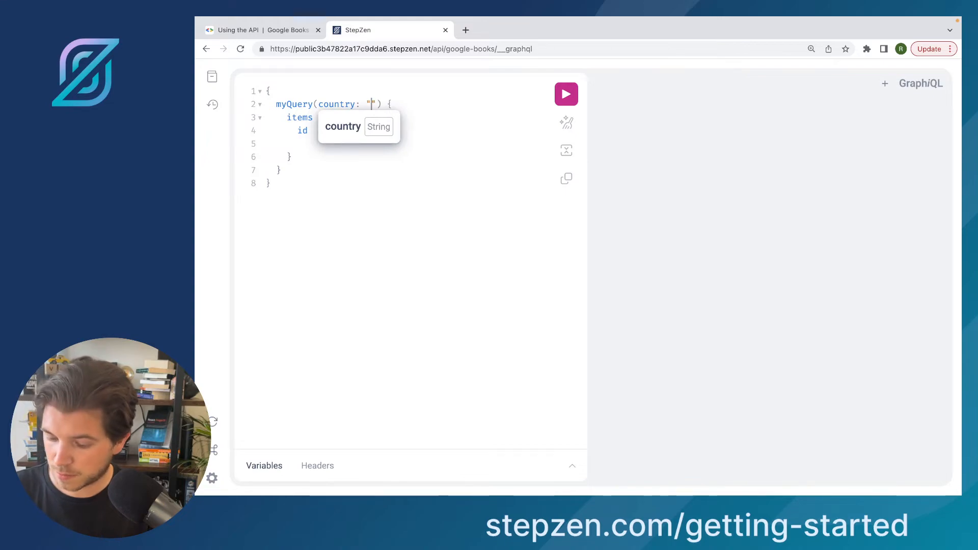
{"action": "type", "text": "US\", s"}
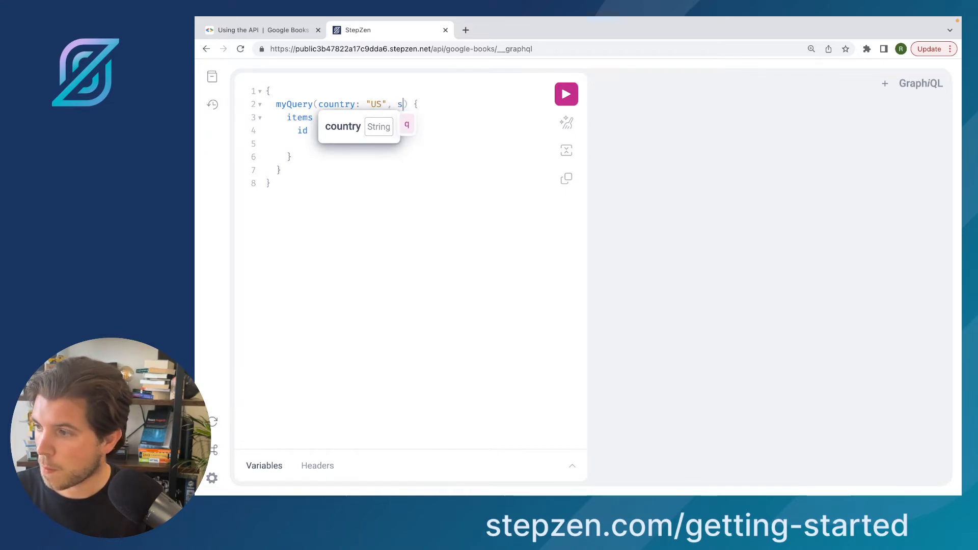
{"action": "type", "text": "q"}
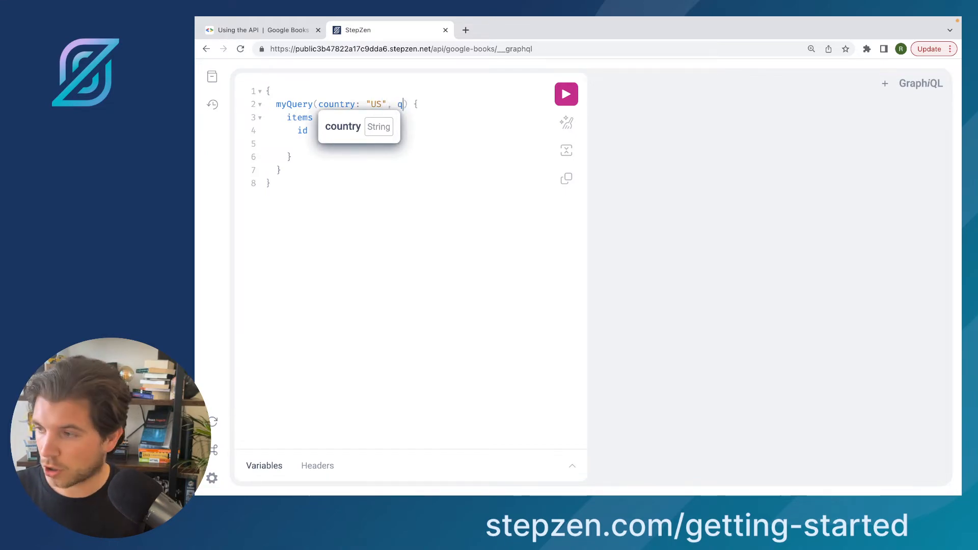
{"action": "type", "text": ":"}
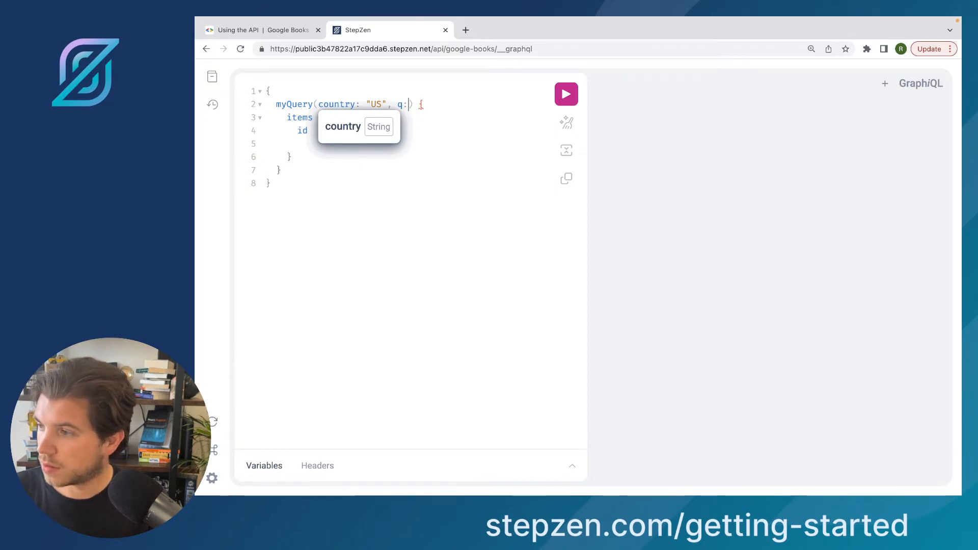
{"action": "type", "text": "Harry \""}
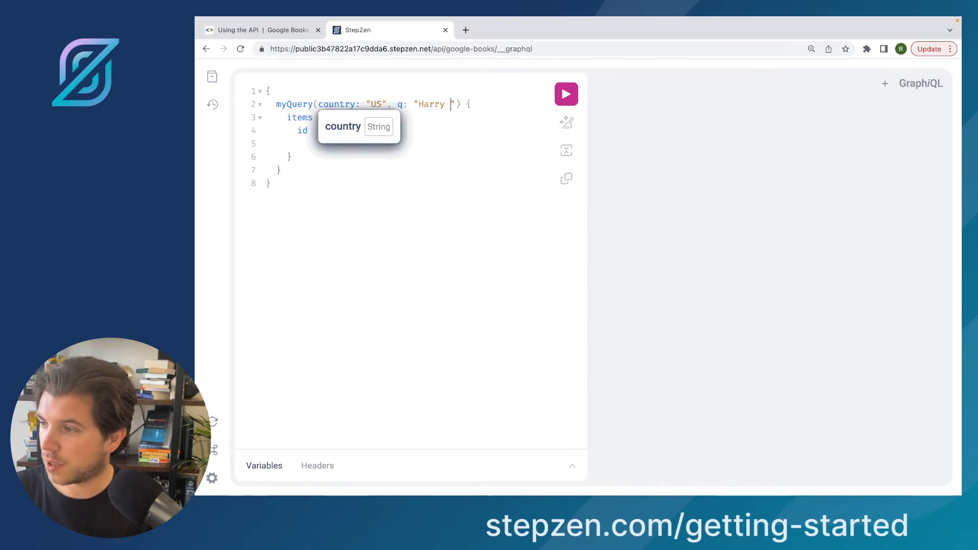
{"action": "type", "text": "Potter"}
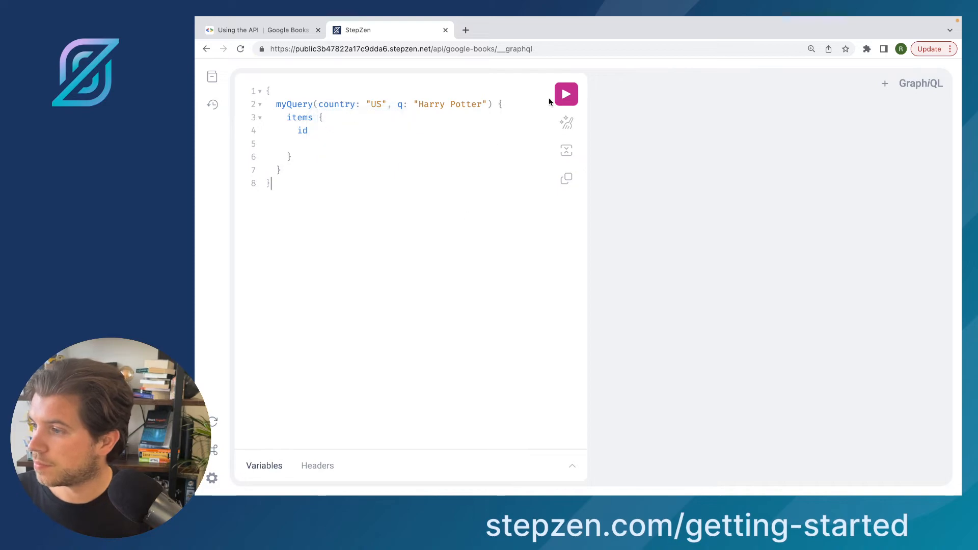
{"action": "left_click", "coordinate": [566, 95]}
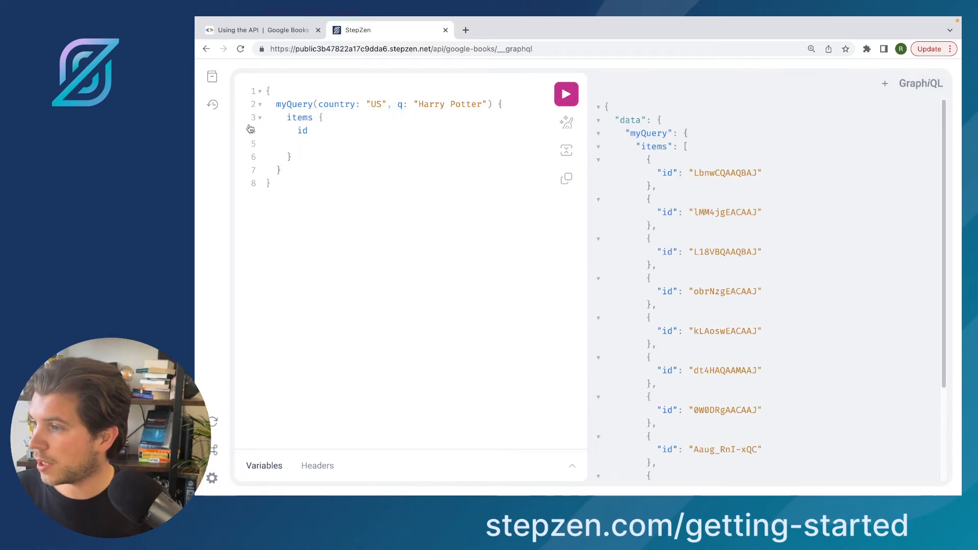
Browse the GraphiQL Docs from Query through Root and ItemsEntry to VolumeInfo
{"action": "left_click", "coordinate": [212, 76]}
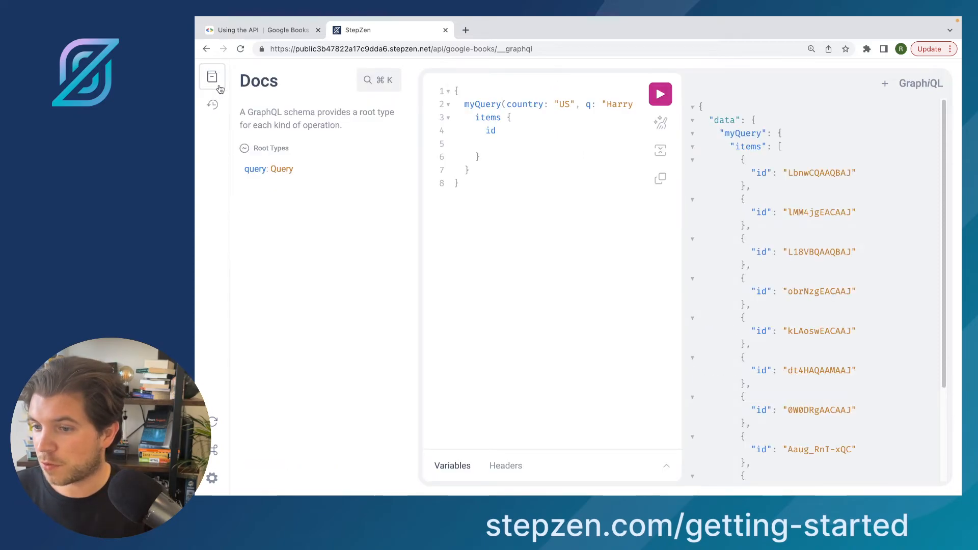
{"action": "left_click", "coordinate": [269, 169]}
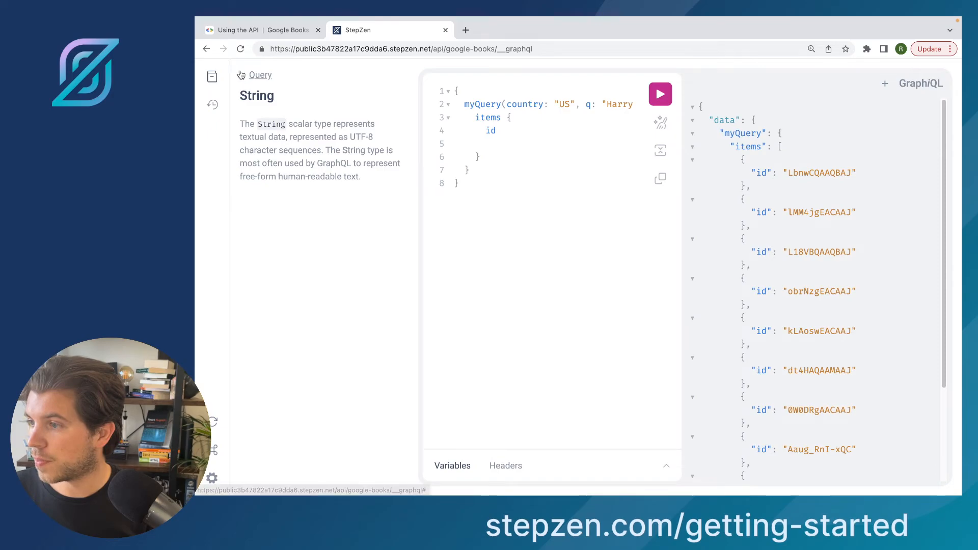
{"action": "left_click", "coordinate": [260, 75]}
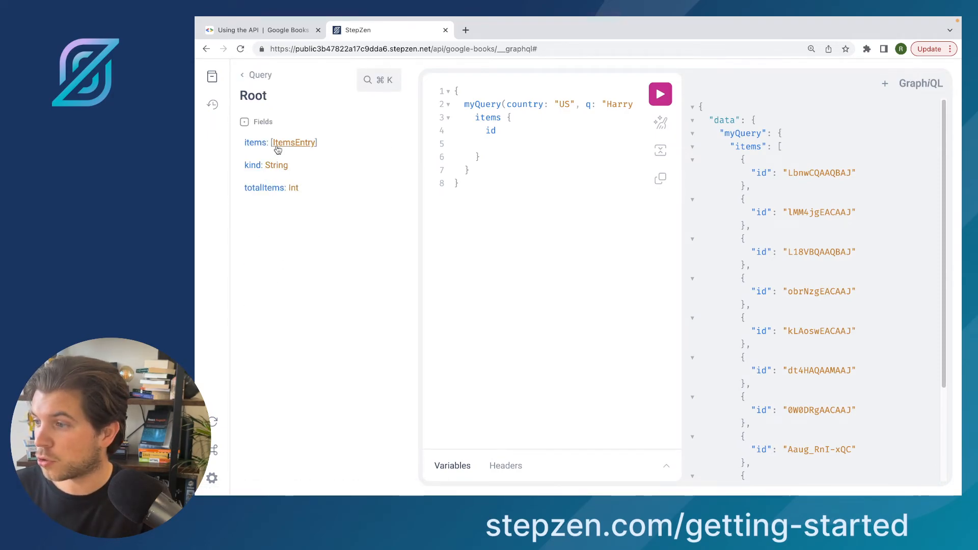
{"action": "left_click", "coordinate": [294, 142]}
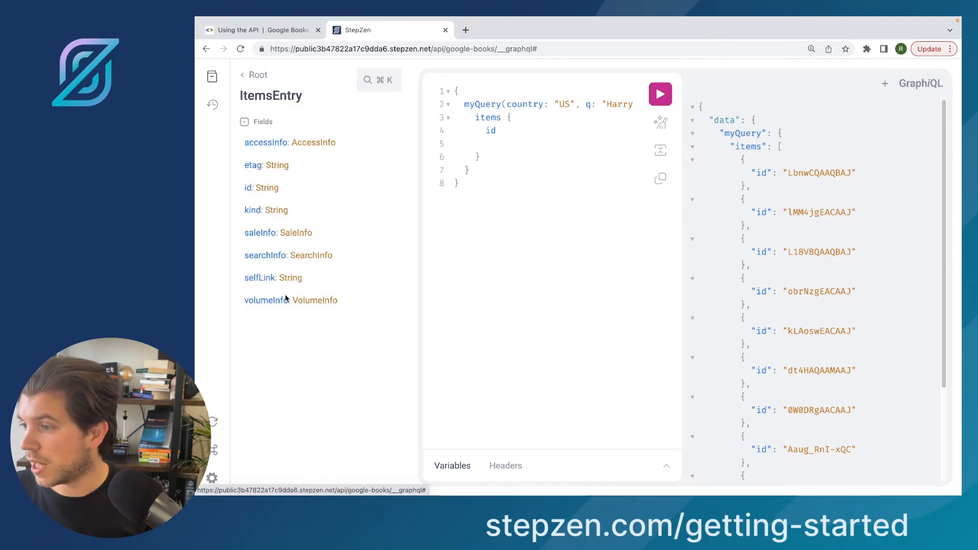
{"action": "mouse_move", "coordinate": [302, 253]}
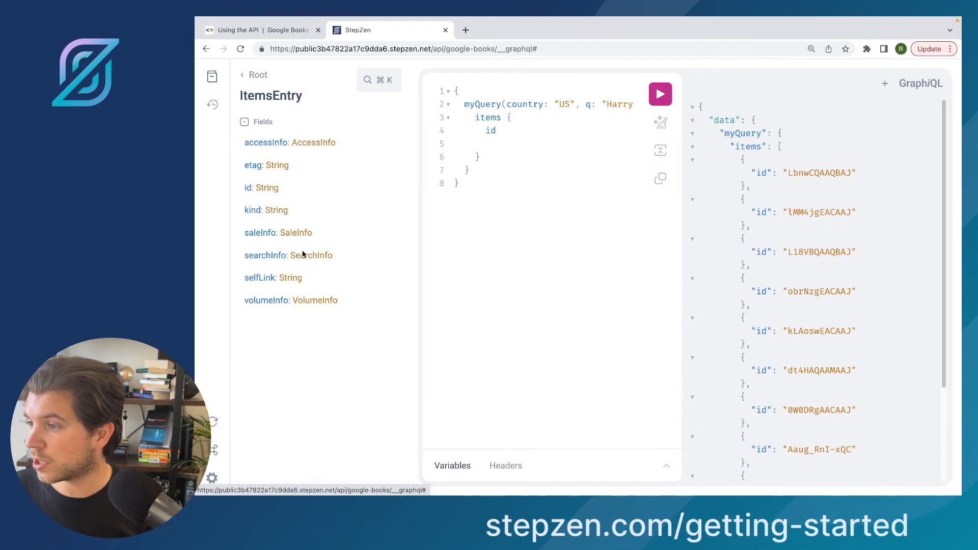
{"action": "left_click", "coordinate": [267, 300]}
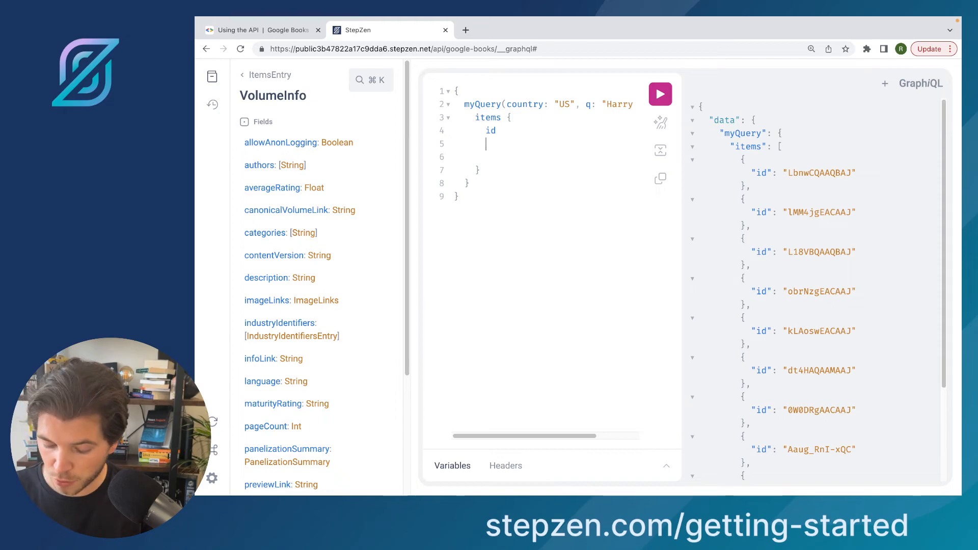
Add volumeInfo { title description } under items and run the query
{"action": "type", "text": "volumeInfo"}
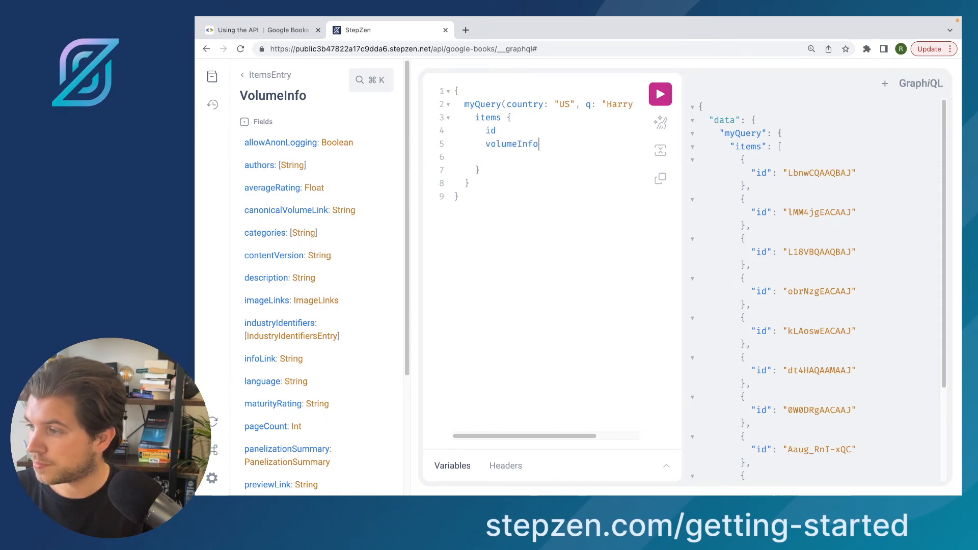
{"action": "type", "text": "gti"}
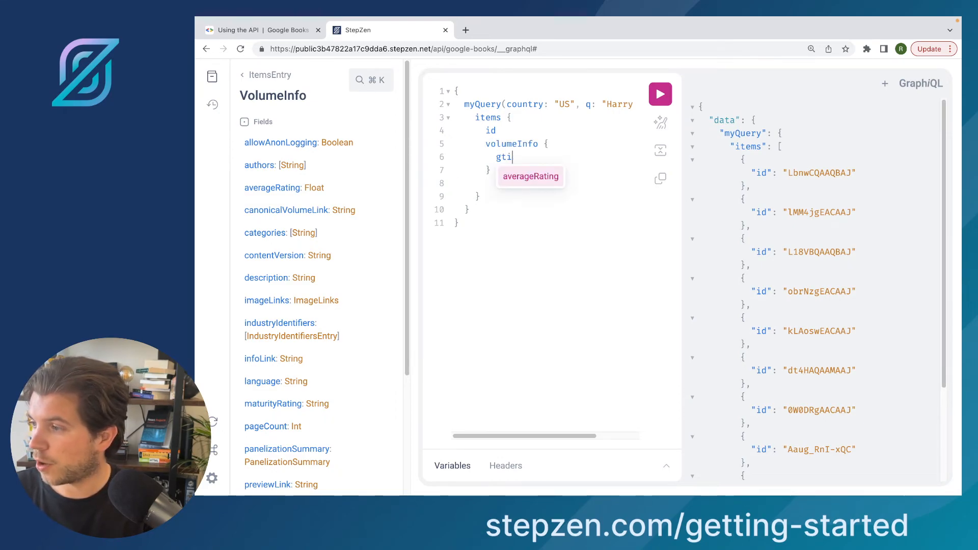
{"action": "type", "text": "title"}
{"action": "type", "text": "description"}
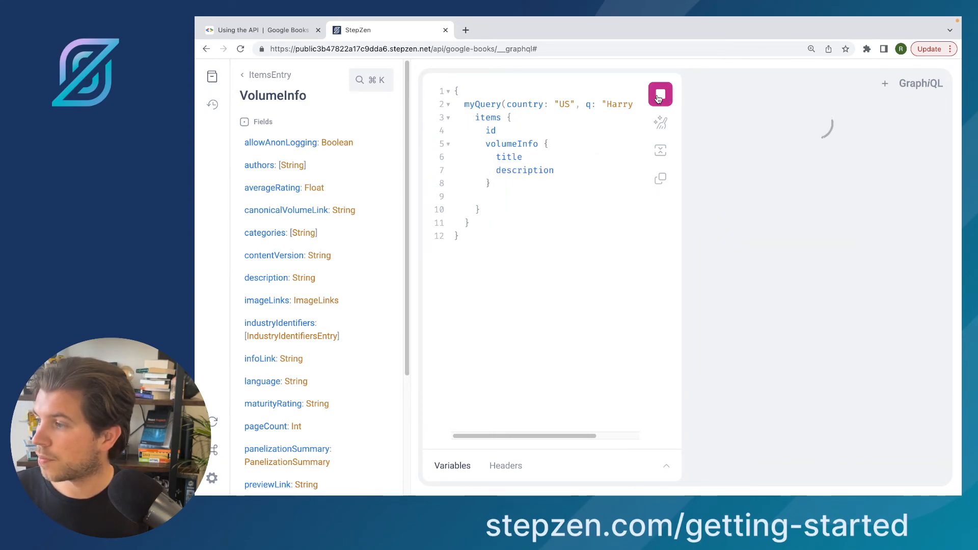
{"action": "left_click", "coordinate": [660, 94]}
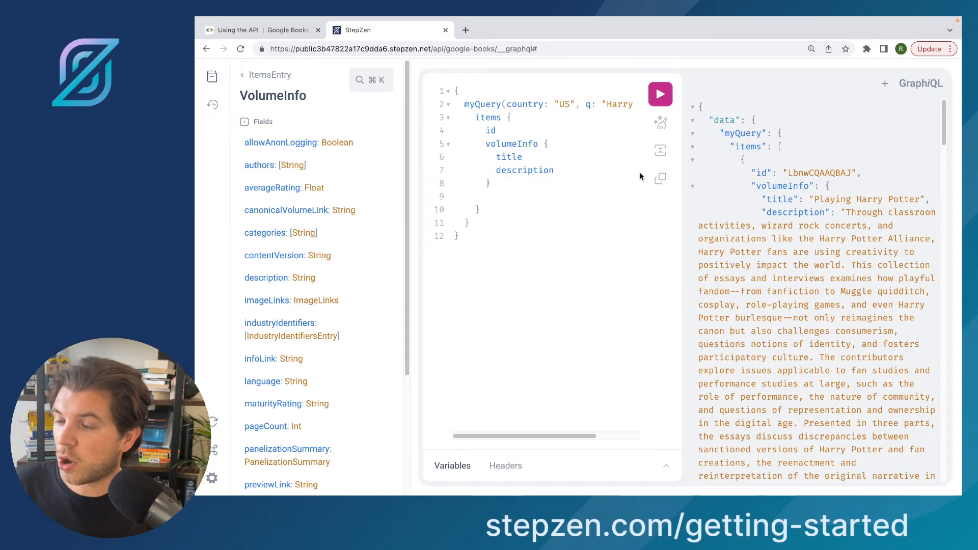